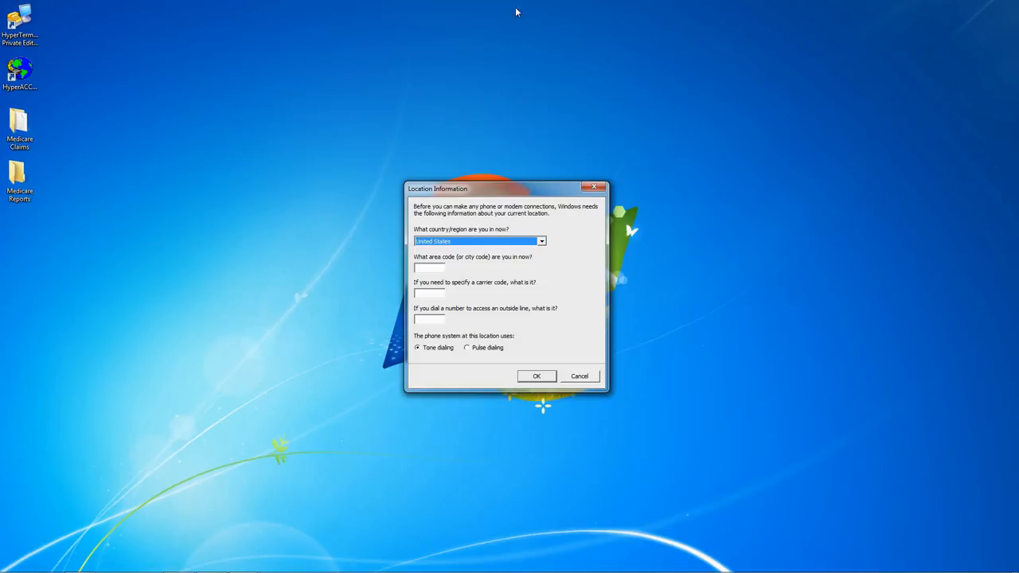
{"action": "mouse_move", "coordinate": [496, 192]}
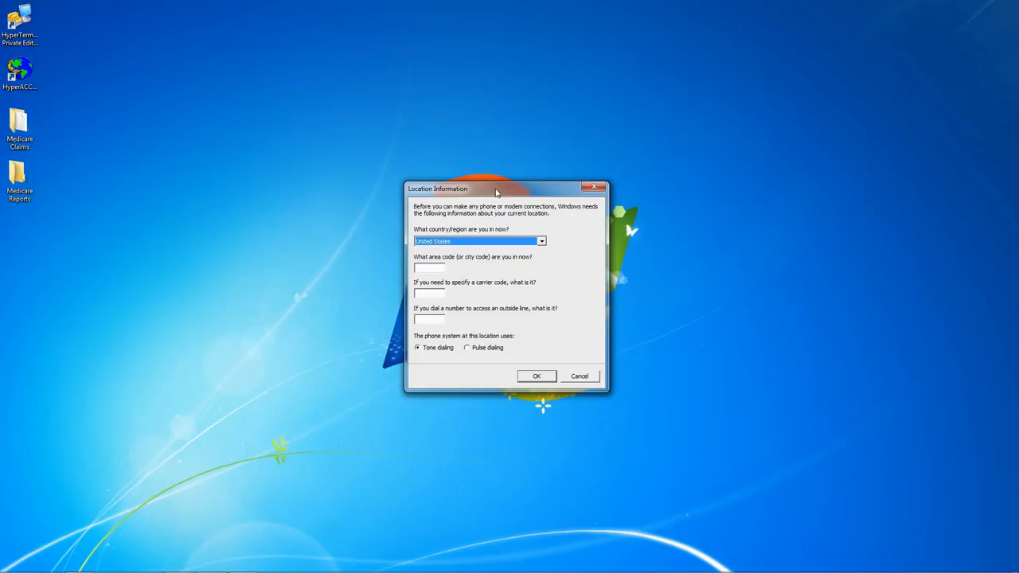
{"action": "mouse_move", "coordinate": [440, 249]}
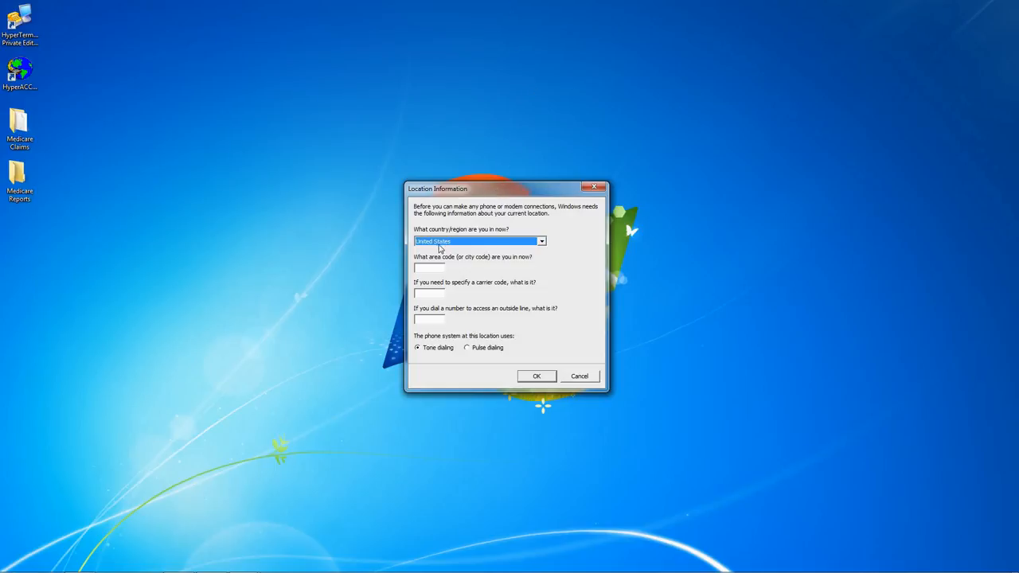
Step: Keep United States as the country, enter area code 734, and confirm the location and dialing rules
{"action": "left_click", "coordinate": [542, 241]}
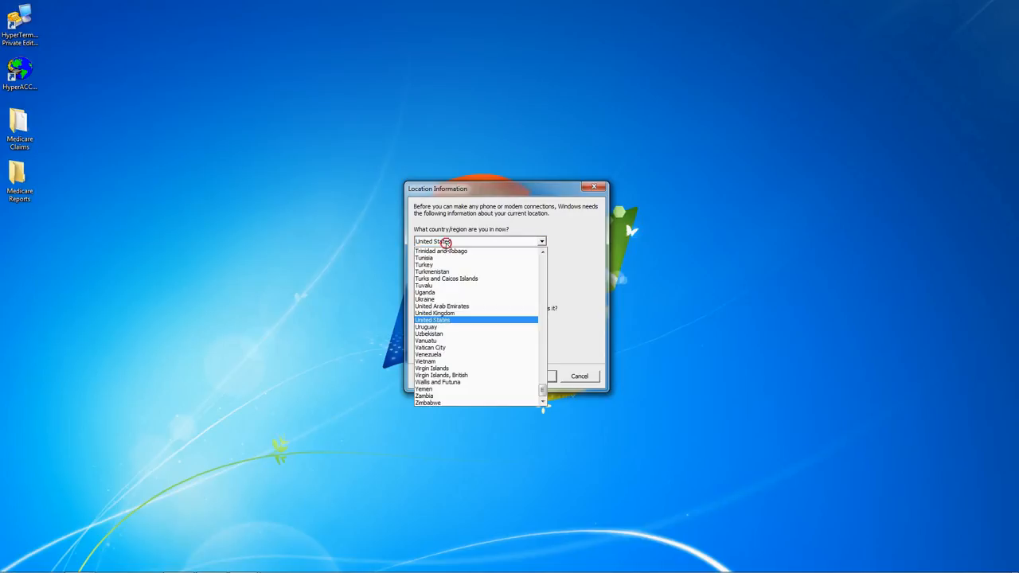
{"action": "left_click", "coordinate": [433, 320]}
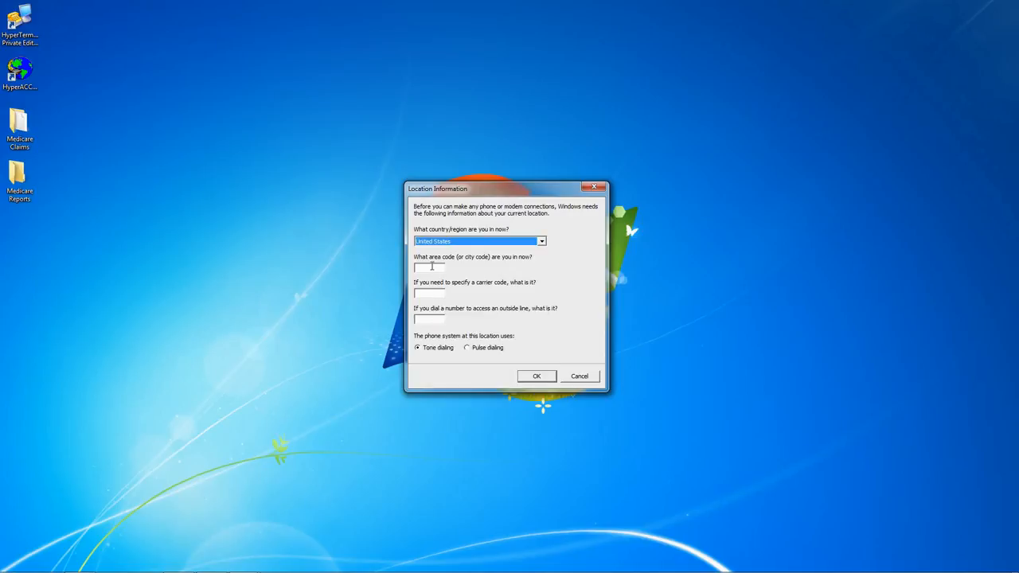
{"action": "type", "text": "734"}
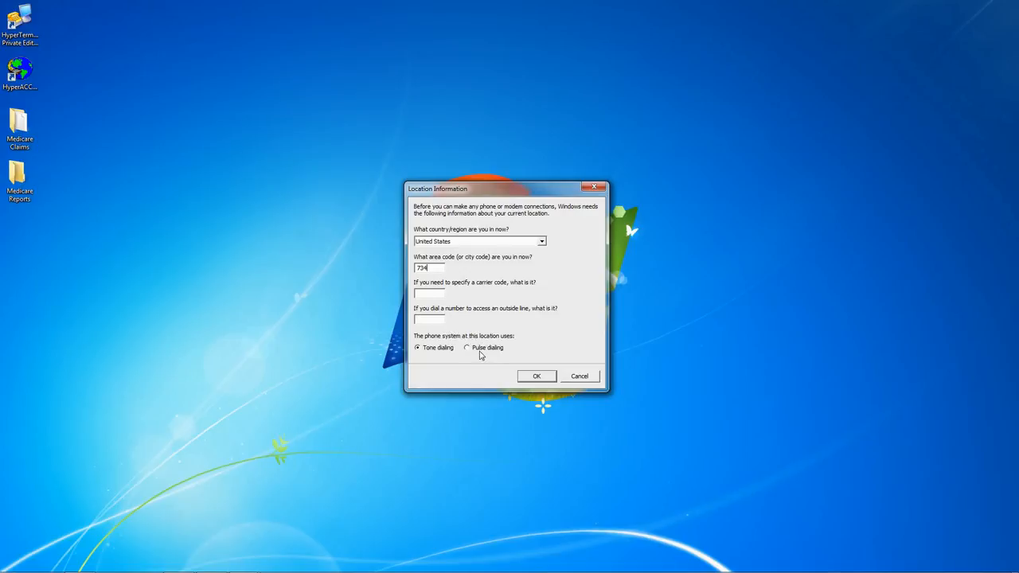
{"action": "left_click", "coordinate": [535, 375]}
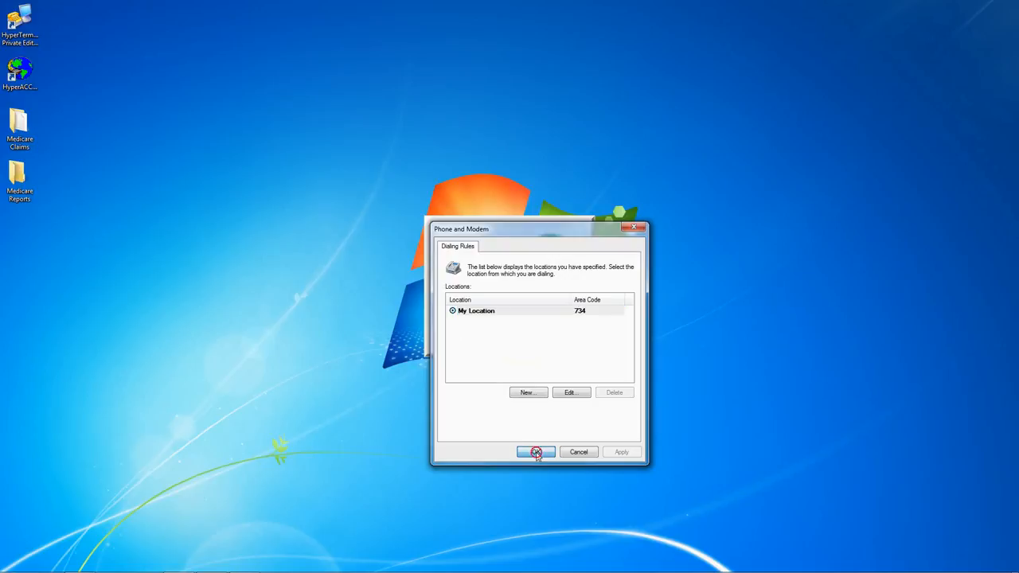
{"action": "left_click", "coordinate": [535, 451]}
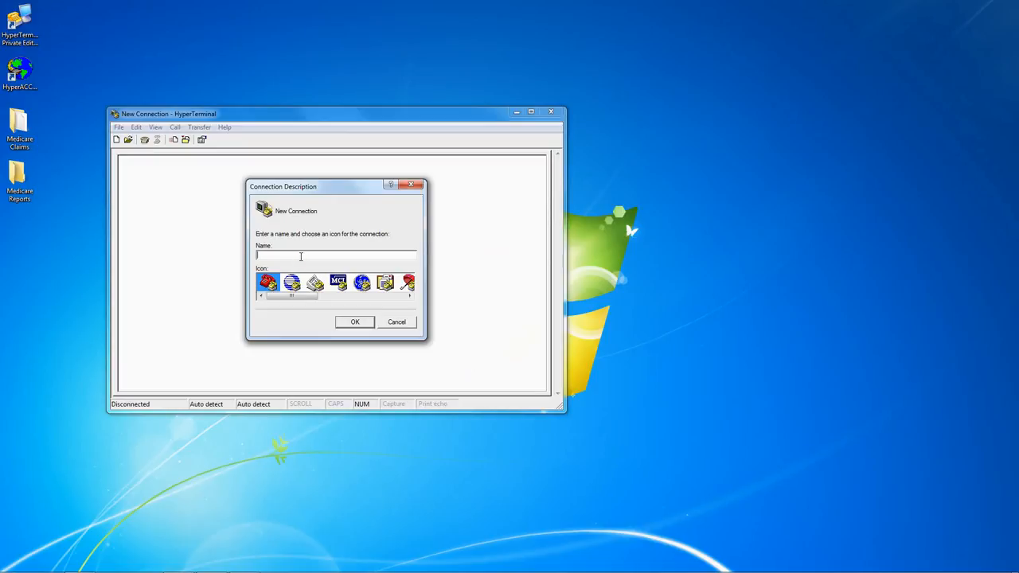
Step: Name the new connection 'Medicare Connection' and accept it
{"action": "type", "text": "Medical"}
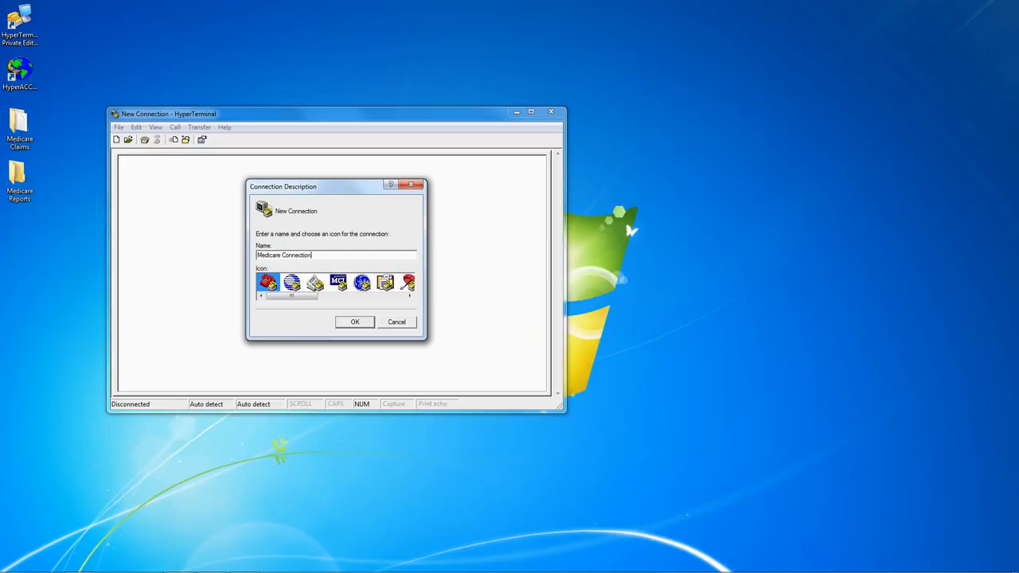
{"action": "left_click", "coordinate": [355, 322]}
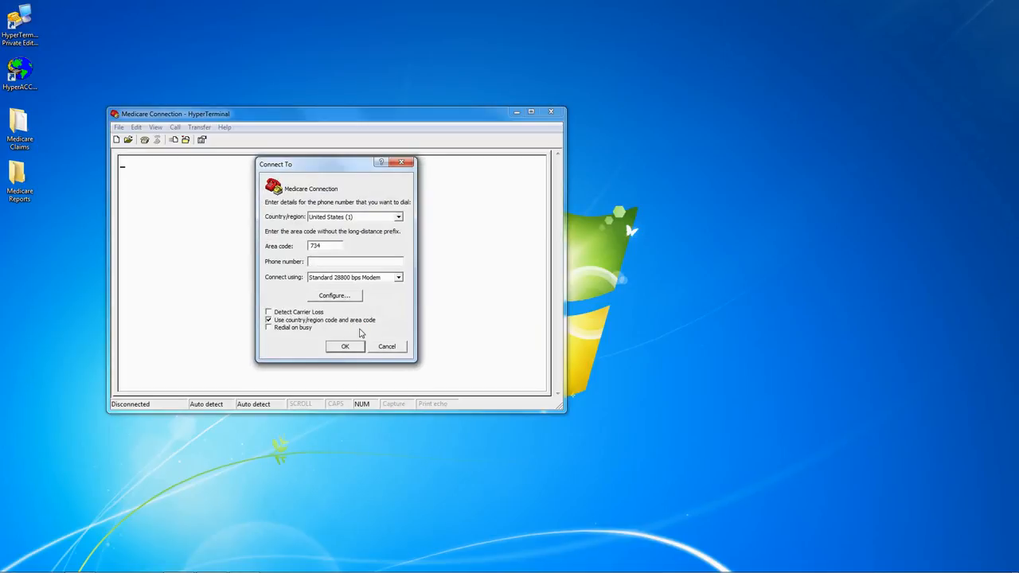
Step: Set the phone number to area code 555, number 123-4567, then decline dialing for now
{"action": "triple_click", "coordinate": [323, 245]}
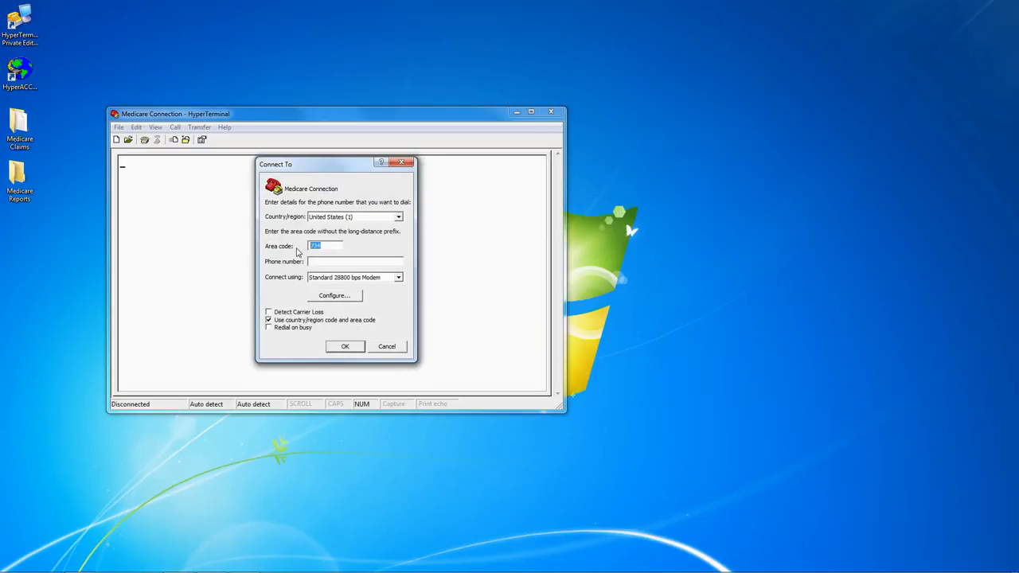
{"action": "type", "text": "555"}
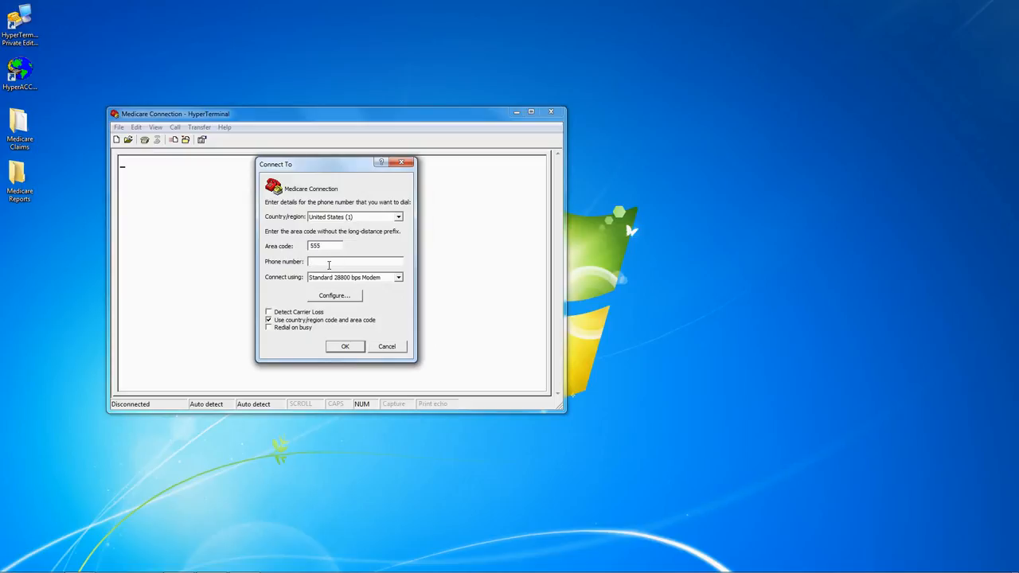
{"action": "type", "text": "123-4567"}
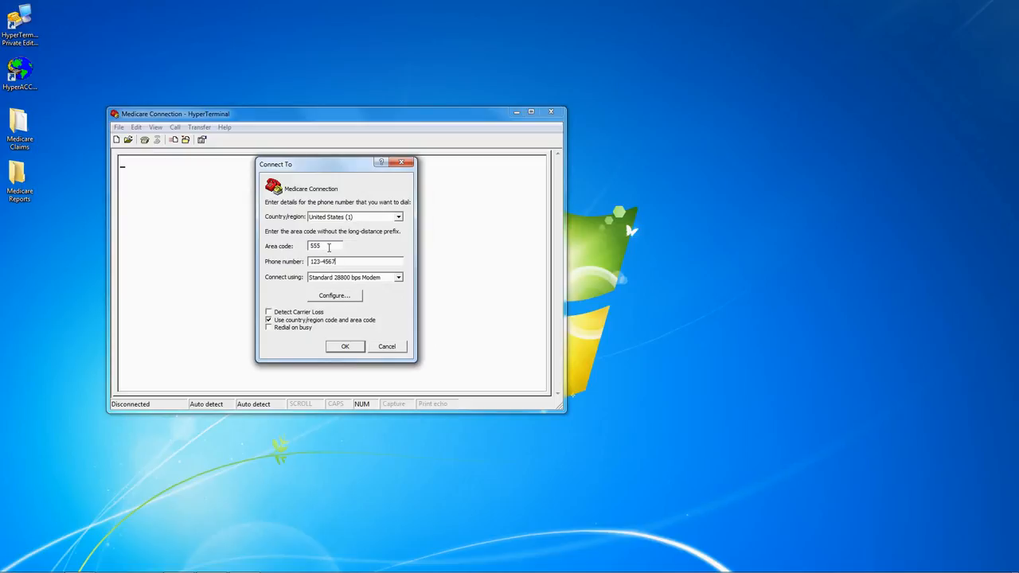
{"action": "mouse_move", "coordinate": [340, 348]}
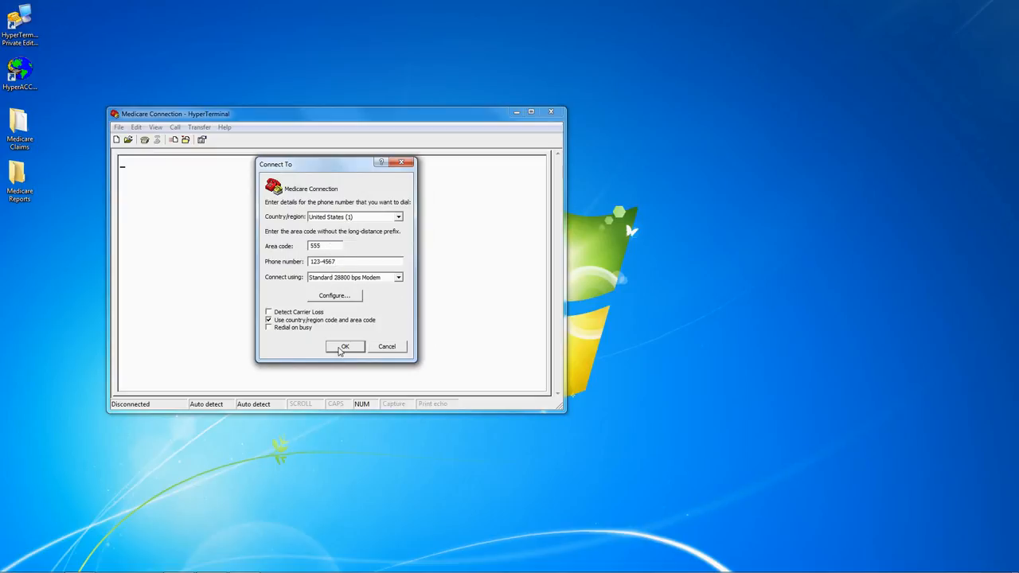
{"action": "left_click", "coordinate": [345, 346]}
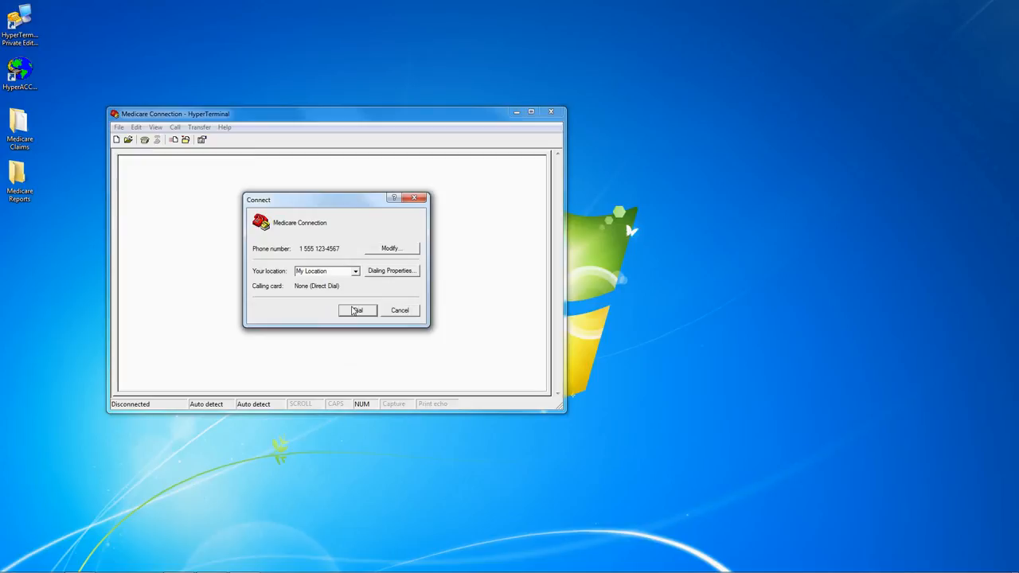
{"action": "mouse_move", "coordinate": [402, 316]}
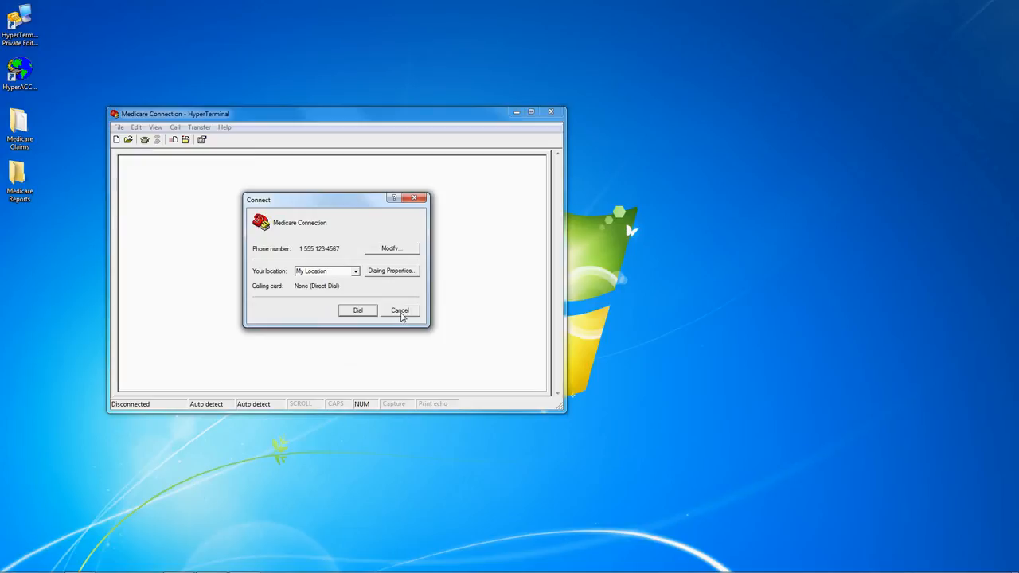
{"action": "left_click", "coordinate": [398, 311]}
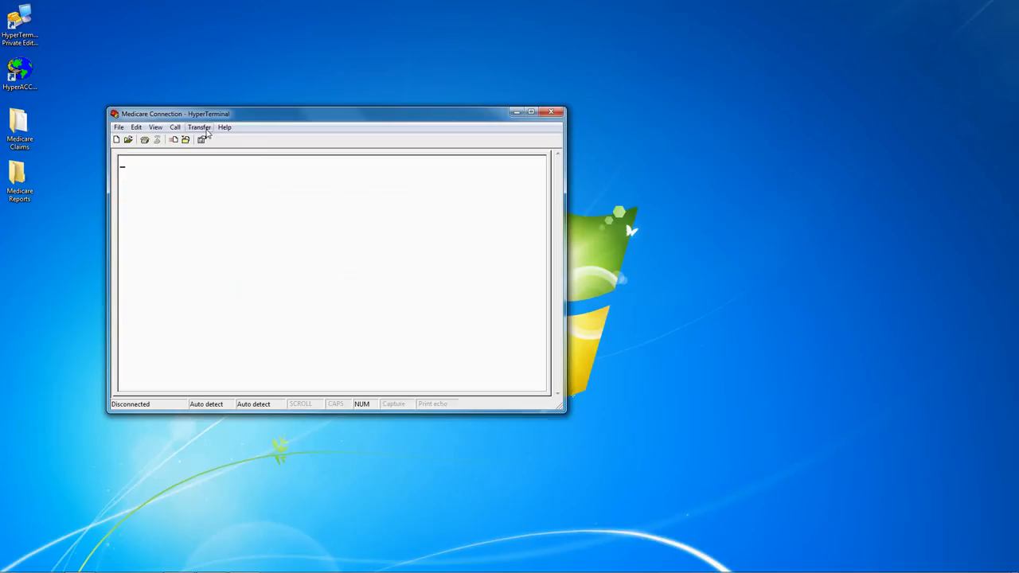
Step: Choose claim.dat in the Medicare Claims folder as the file to send, then close the send dialog
{"action": "left_click", "coordinate": [223, 139]}
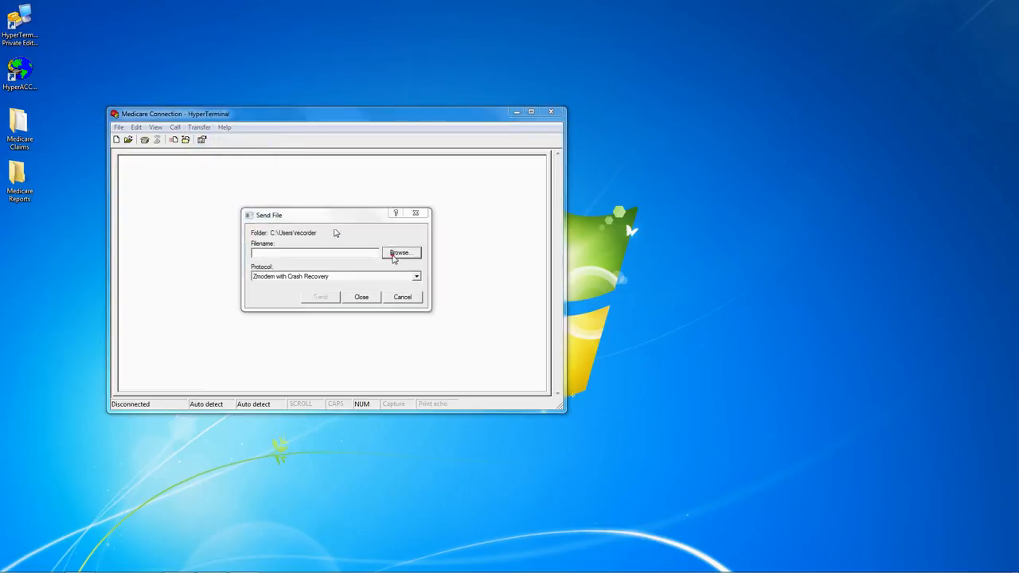
{"action": "left_click", "coordinate": [400, 252]}
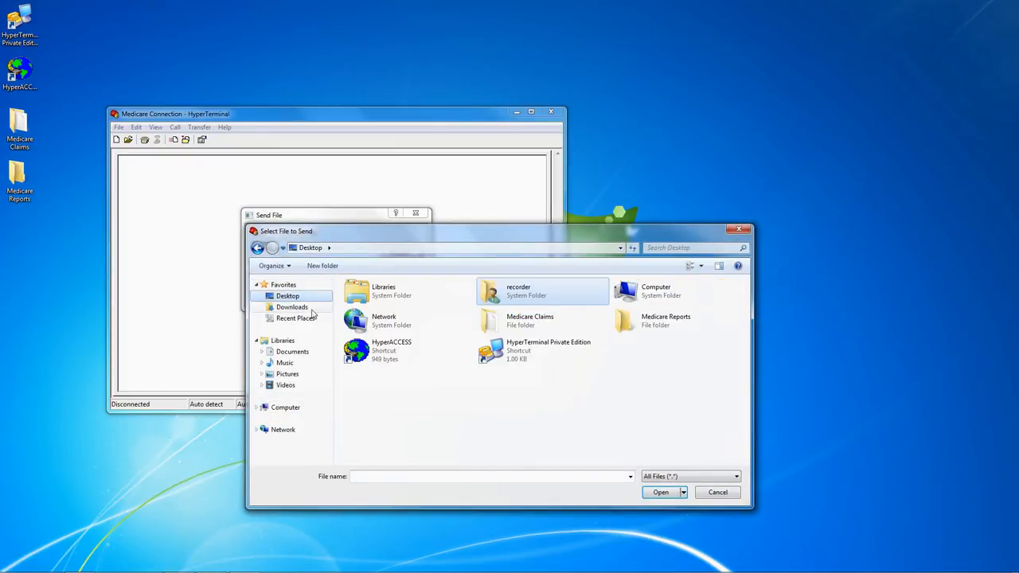
{"action": "double_click", "coordinate": [530, 320]}
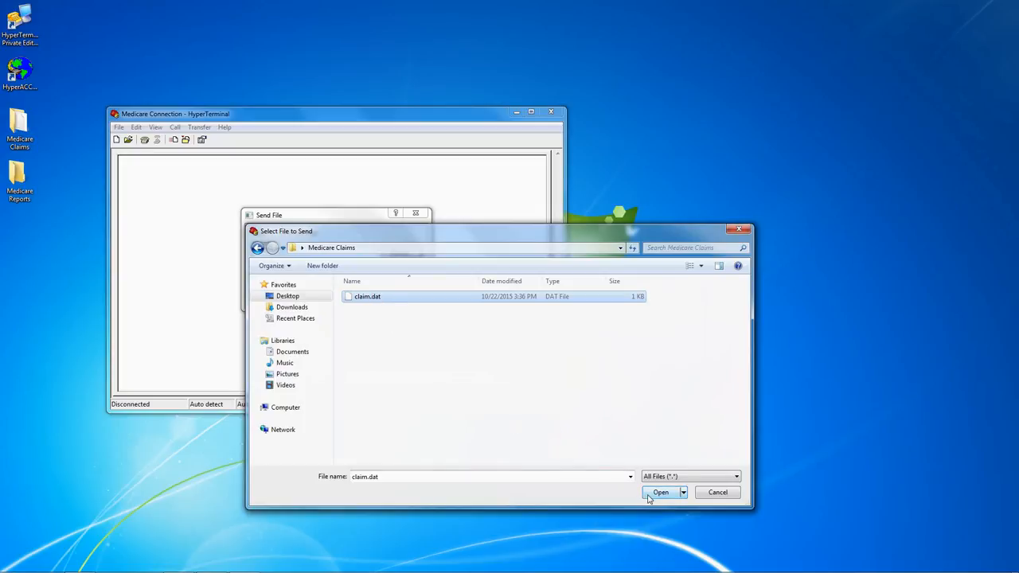
{"action": "left_click", "coordinate": [661, 491]}
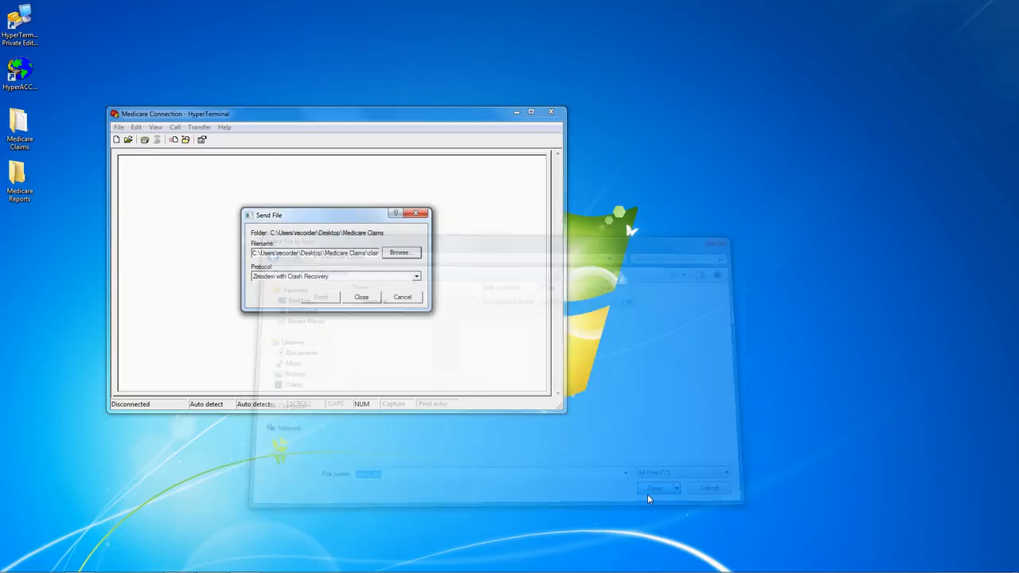
{"action": "left_click", "coordinate": [362, 297]}
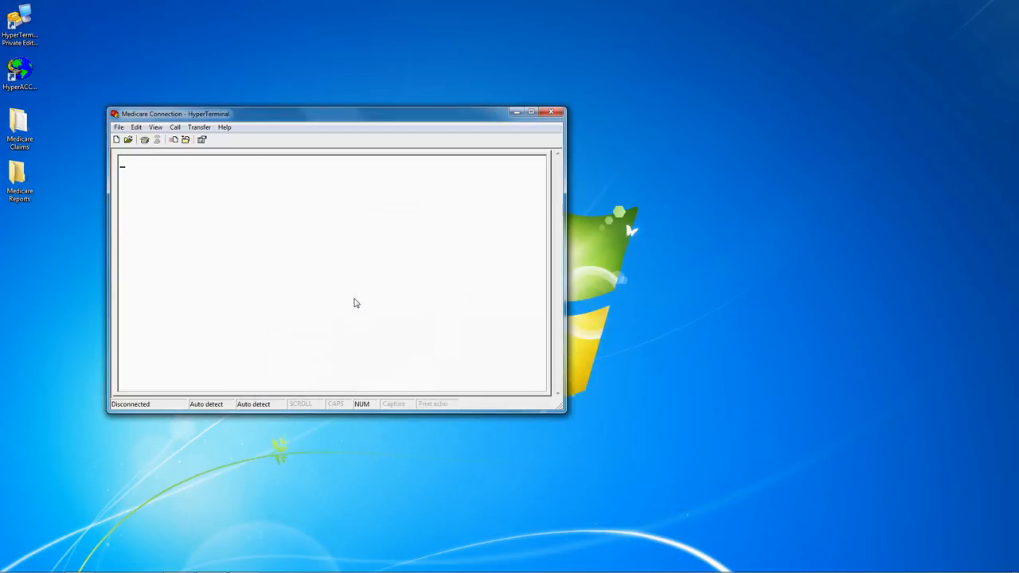
{"action": "left_click", "coordinate": [119, 128]}
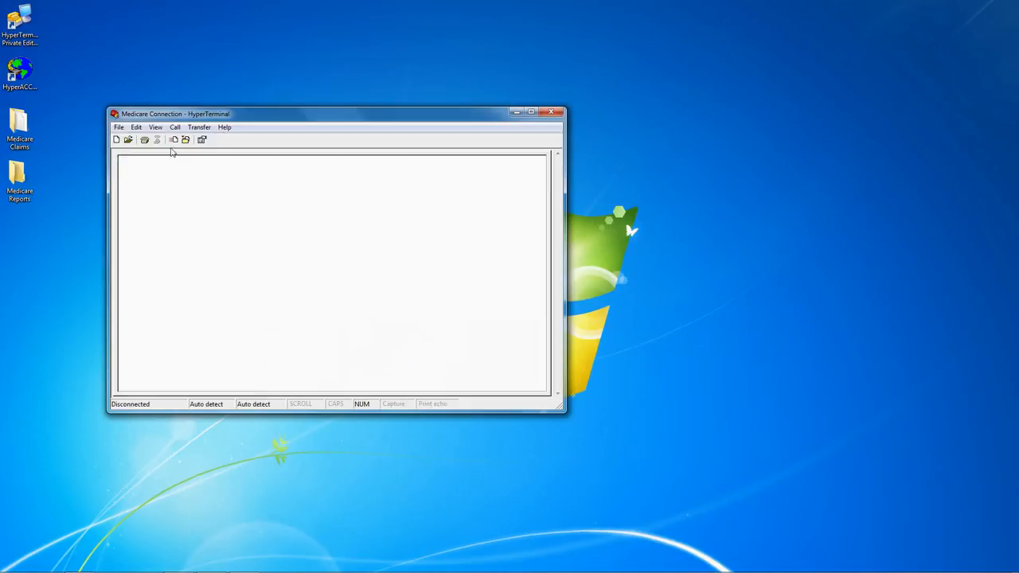
Step: Set the receive folder to Medicare Reports on the desktop and close the receive settings
{"action": "left_click", "coordinate": [199, 127]}
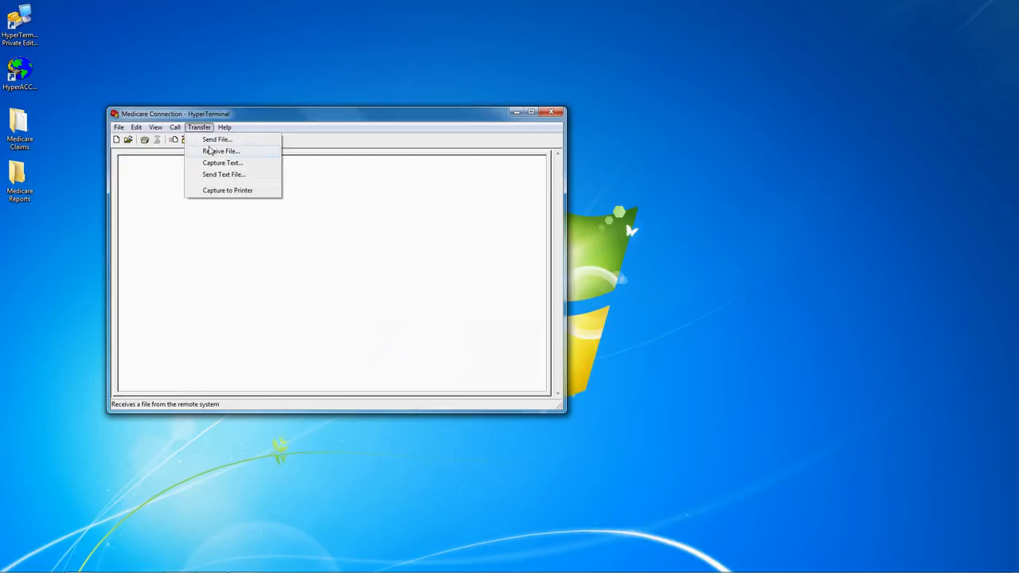
{"action": "left_click", "coordinate": [221, 150]}
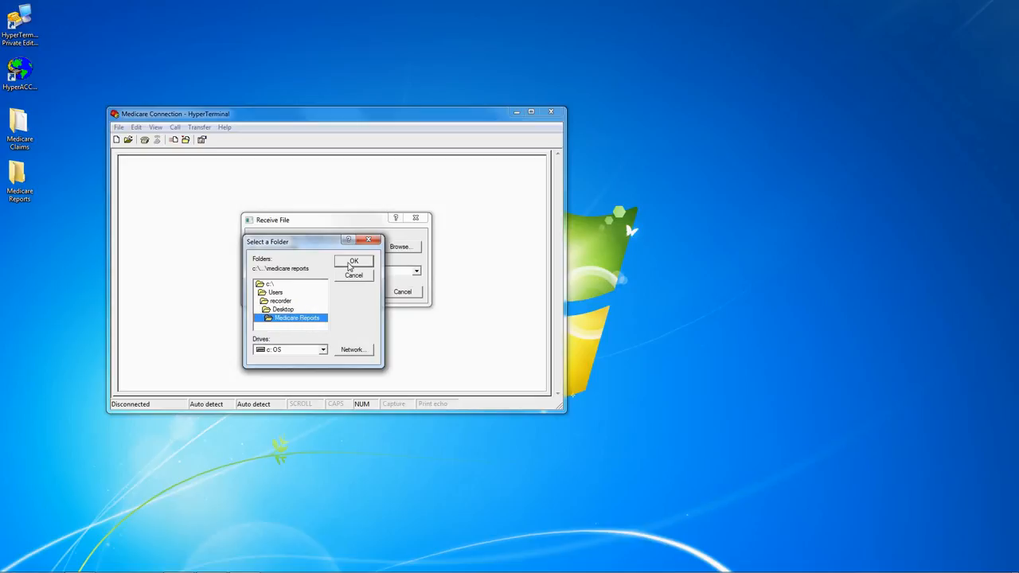
{"action": "left_click", "coordinate": [353, 262]}
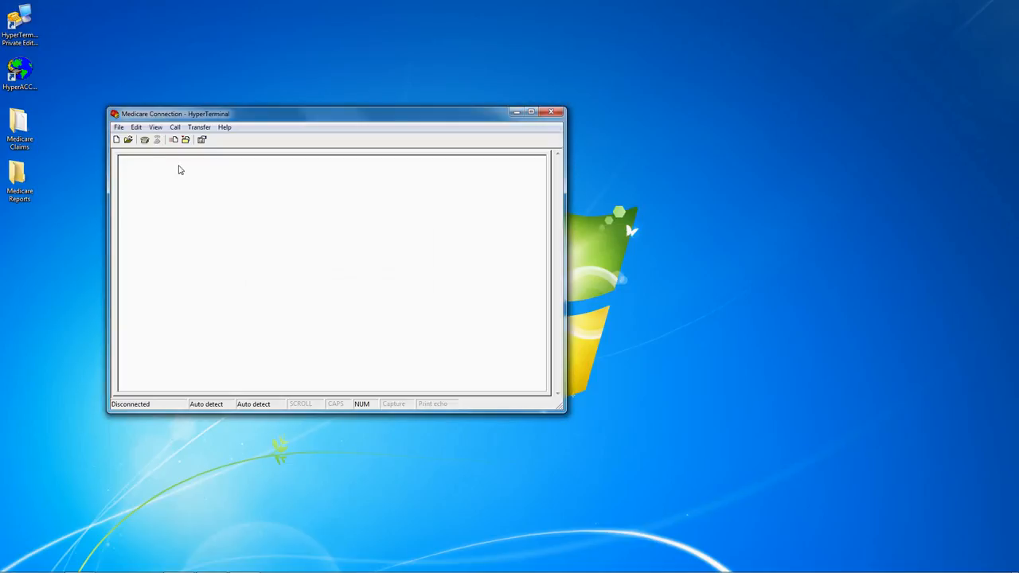
{"action": "left_click", "coordinate": [119, 128]}
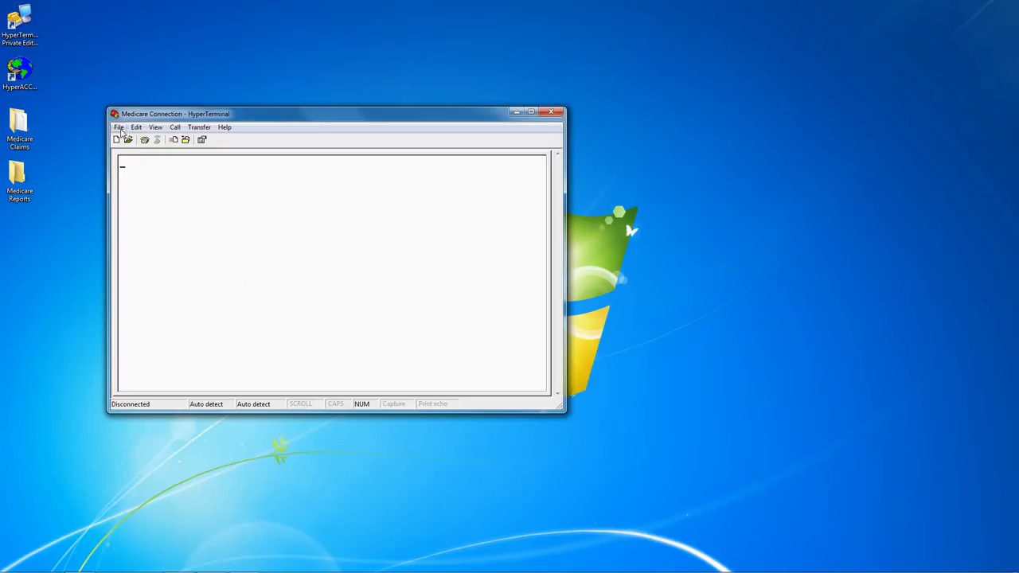
Step: Create a desktop shortcut to the Medicare Connection session file, then cancel the Open dialog
{"action": "left_click", "coordinate": [119, 126]}
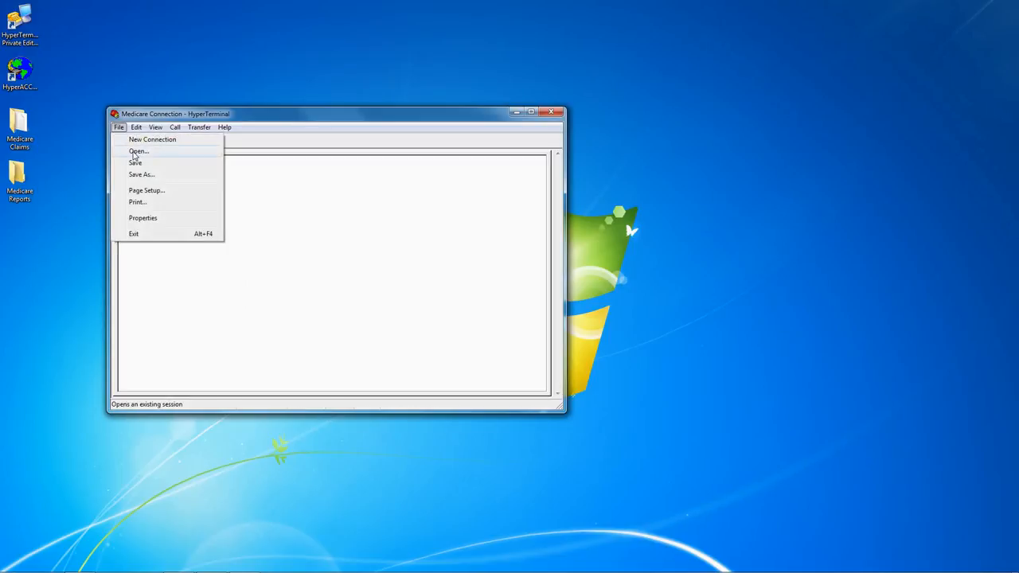
{"action": "left_click", "coordinate": [138, 152]}
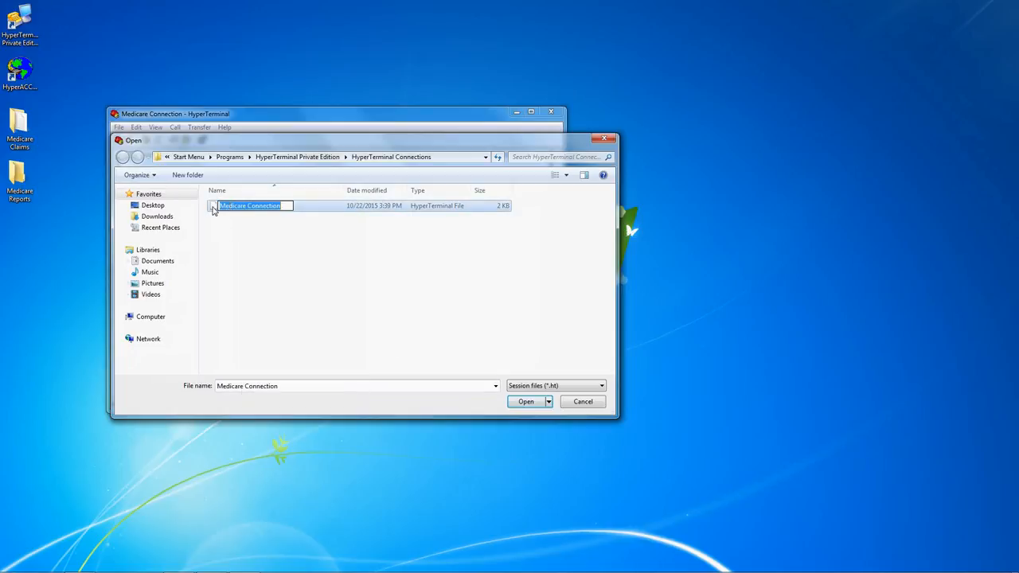
{"action": "right_click", "coordinate": [250, 205]}
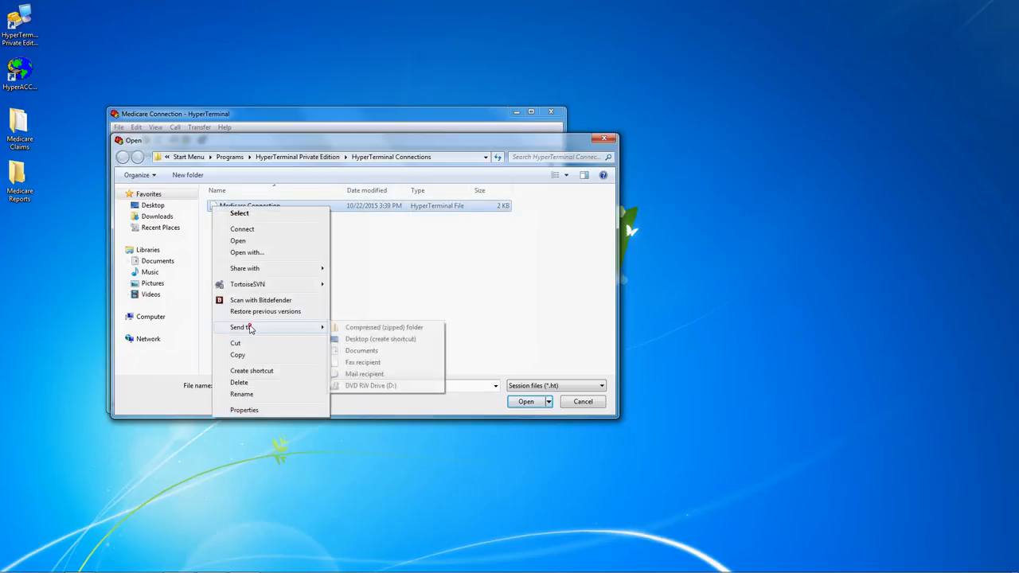
{"action": "mouse_move", "coordinate": [380, 339]}
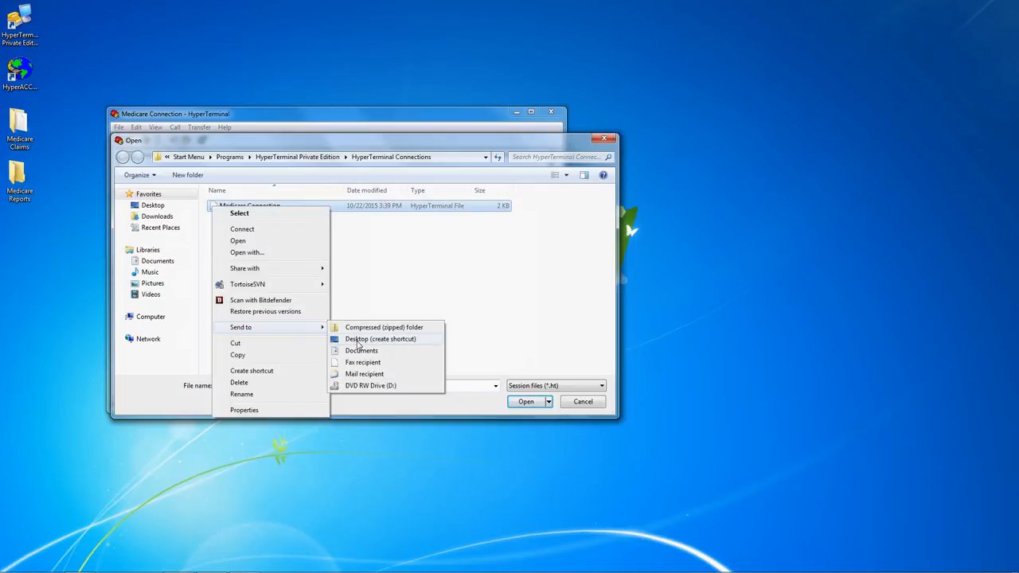
{"action": "left_click", "coordinate": [380, 339]}
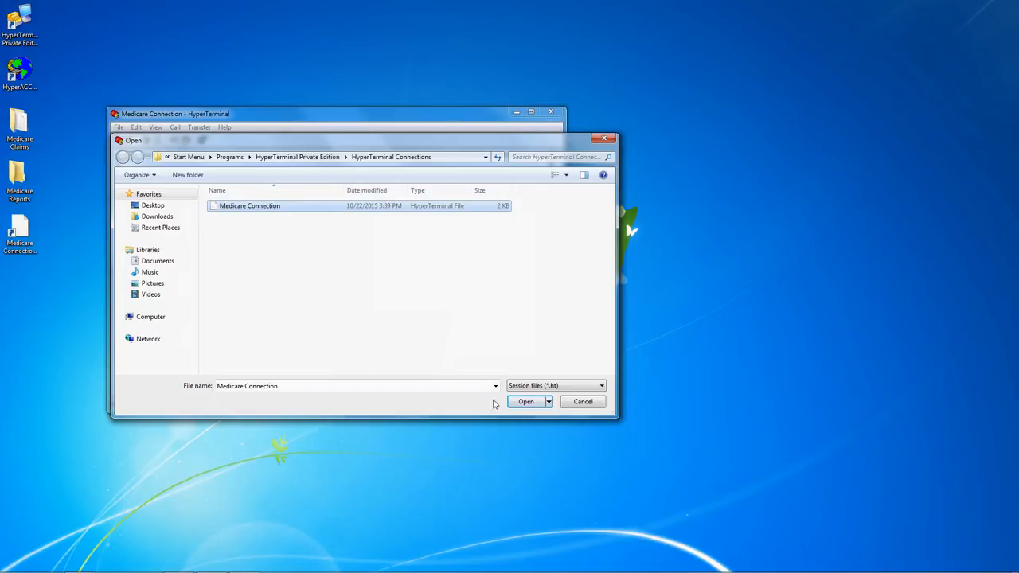
{"action": "left_click", "coordinate": [525, 401]}
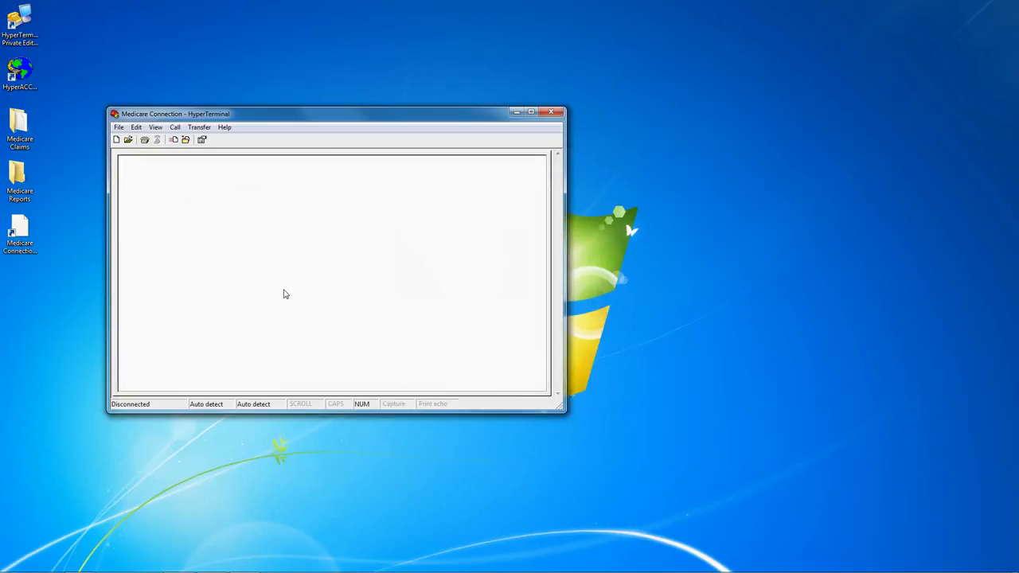
{"action": "mouse_move", "coordinate": [552, 113]}
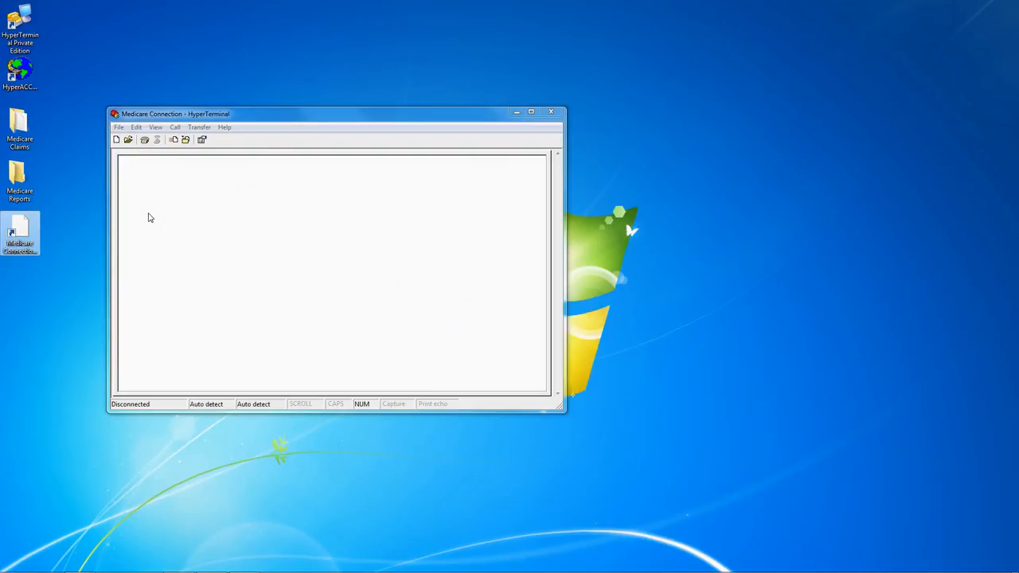
{"action": "mouse_move", "coordinate": [152, 218]}
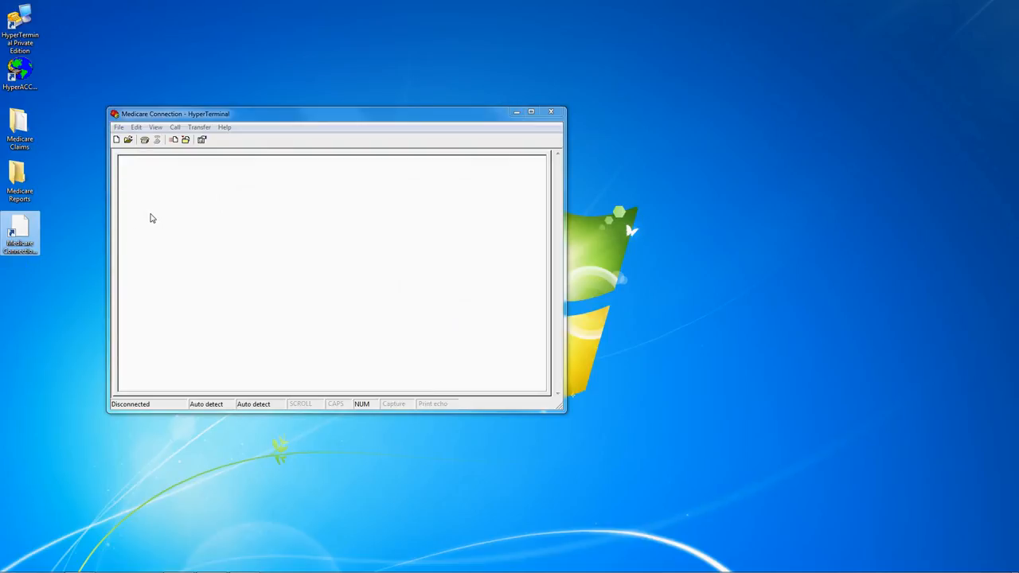
{"action": "mouse_move", "coordinate": [147, 201]}
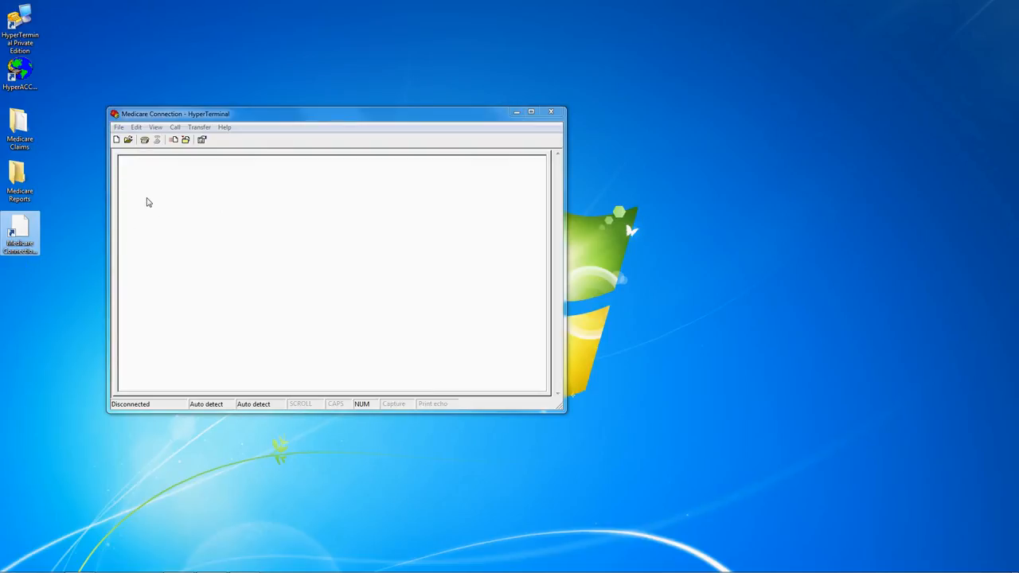
{"action": "mouse_move", "coordinate": [151, 200]}
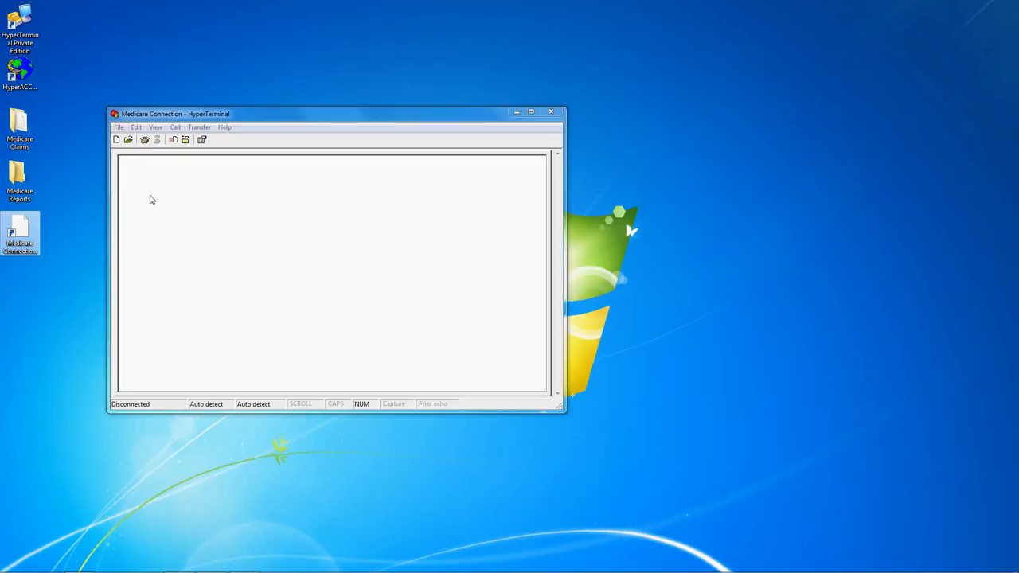
{"action": "mouse_move", "coordinate": [144, 146]}
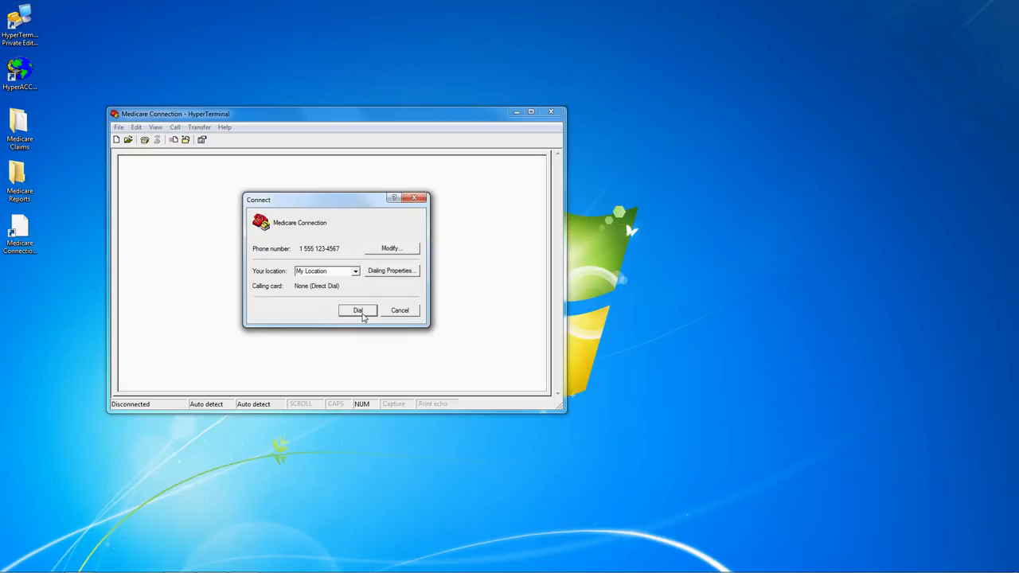
Step: Dial the Medicare Connection, enter the username at the login prompt, and choose option 1, Transmit Claims
{"action": "left_click", "coordinate": [357, 311]}
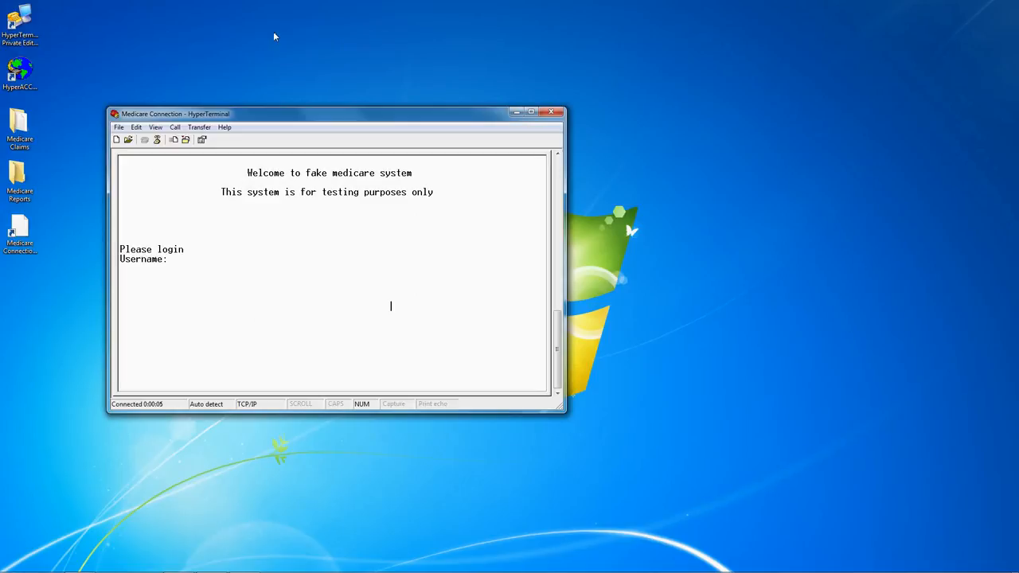
{"action": "type", "text": "us"}
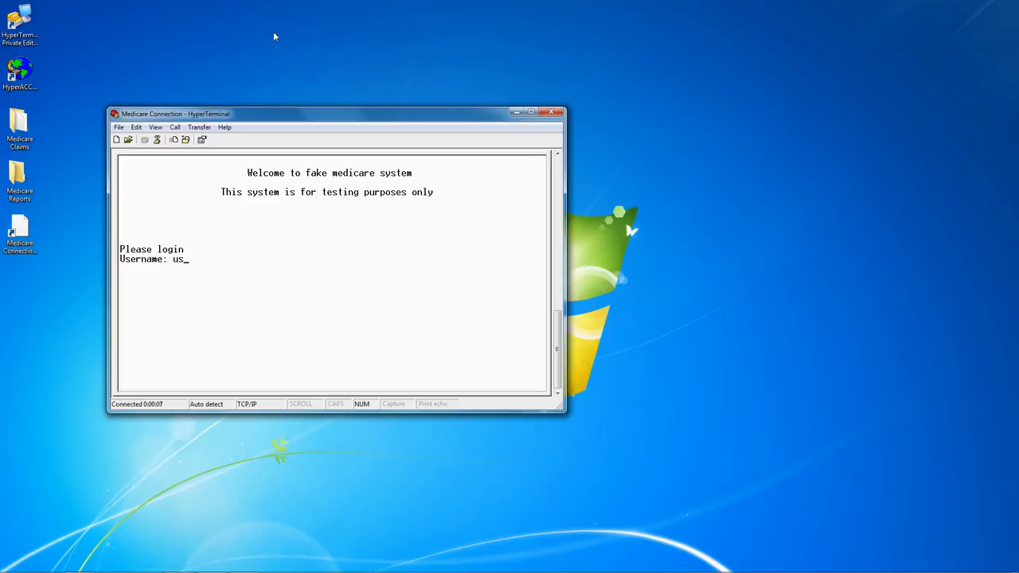
{"action": "type", "text": "ername"}
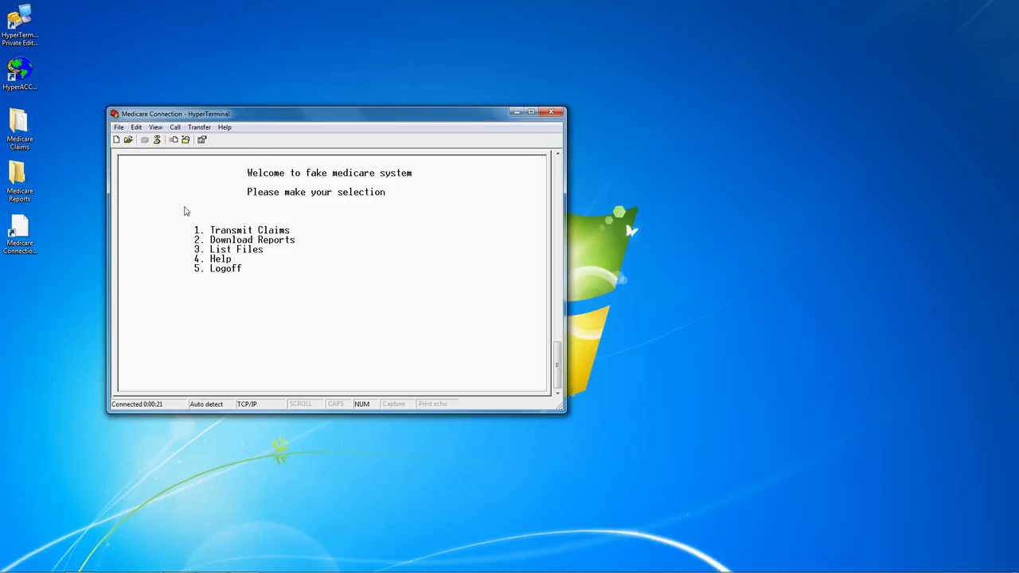
{"action": "type", "text": "1"}
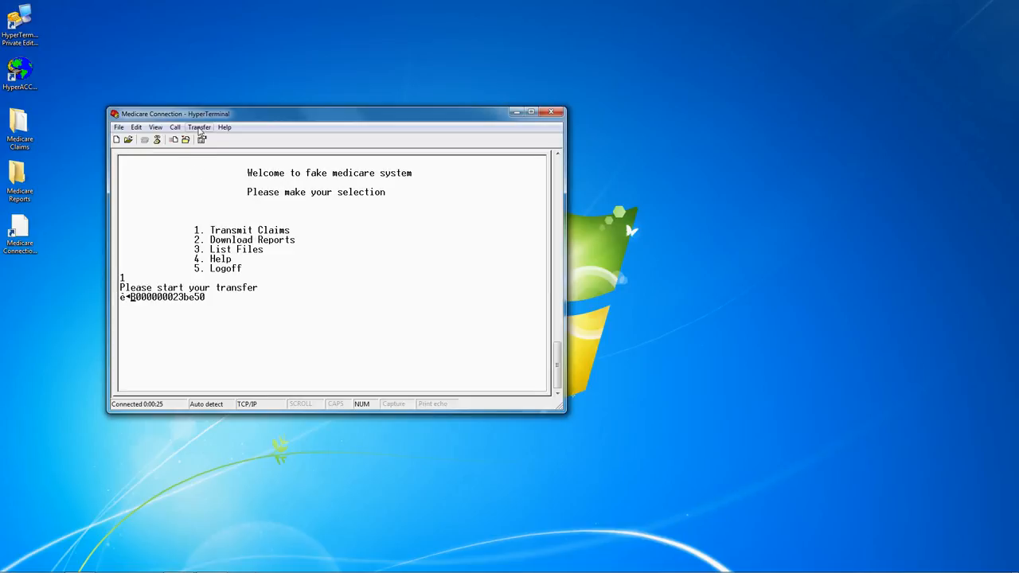
Step: Start Send File and browse to the Medicare Claims folder showing claim.dat
{"action": "left_click", "coordinate": [199, 127]}
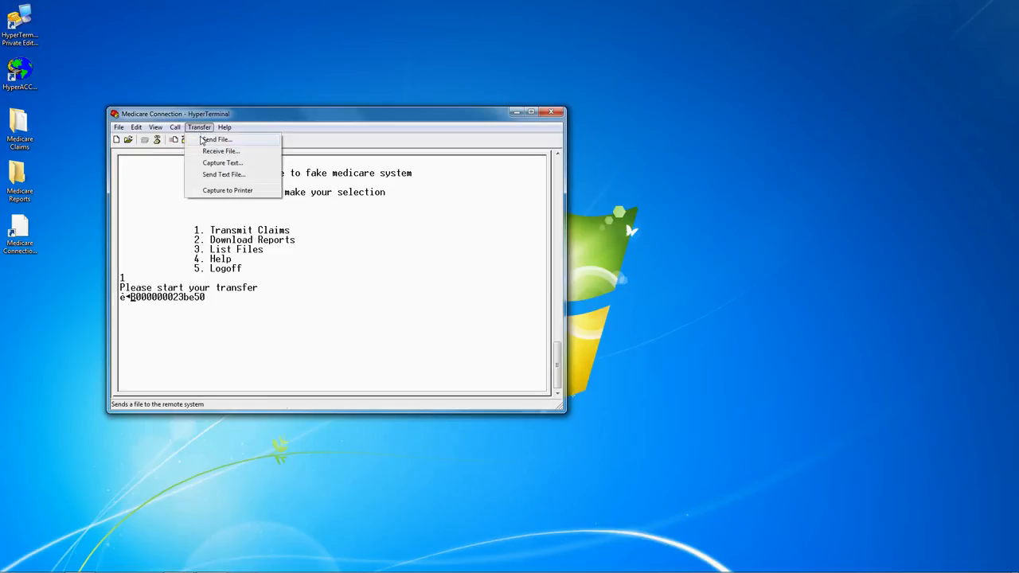
{"action": "left_click", "coordinate": [215, 140]}
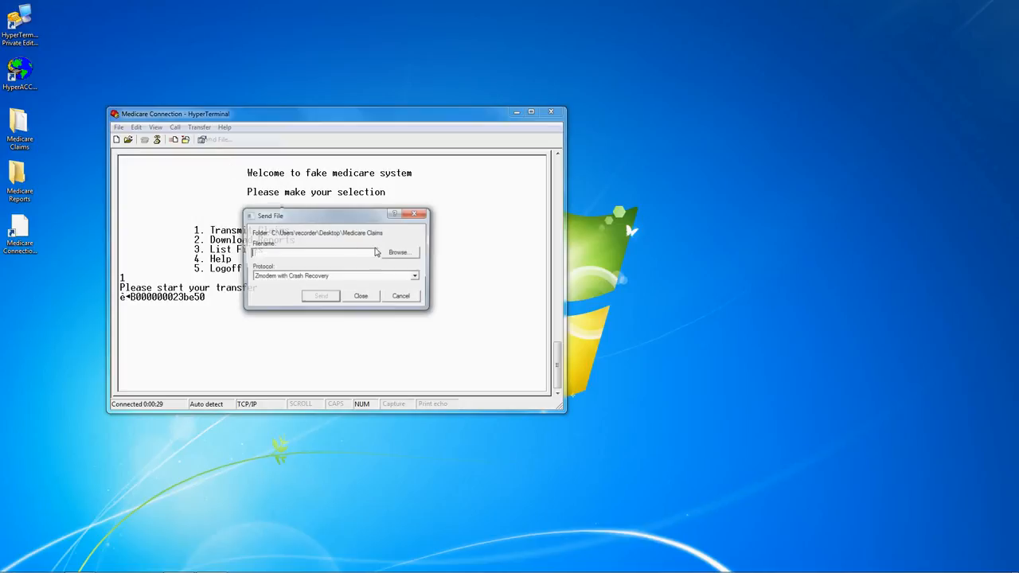
{"action": "left_click", "coordinate": [399, 251]}
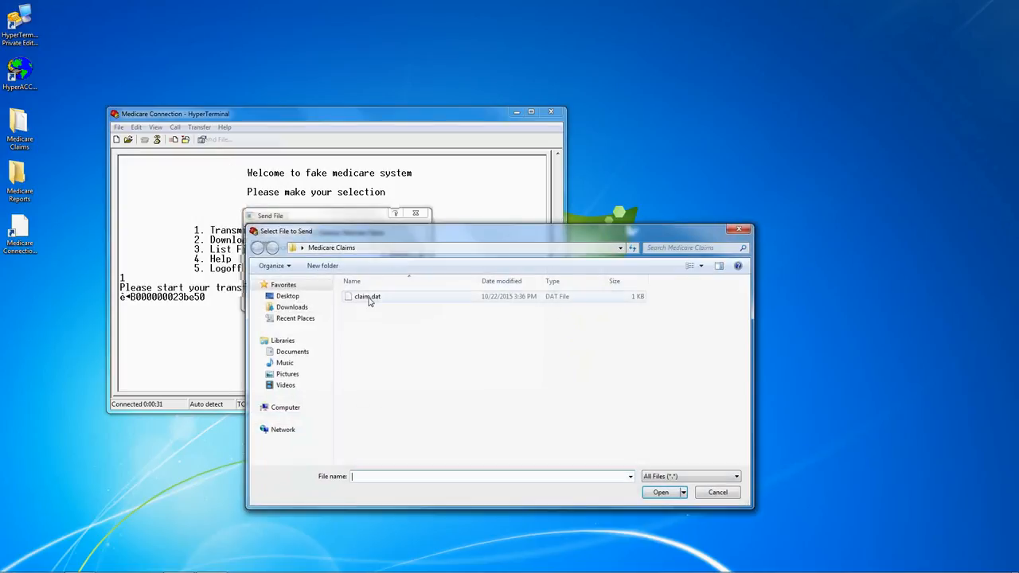